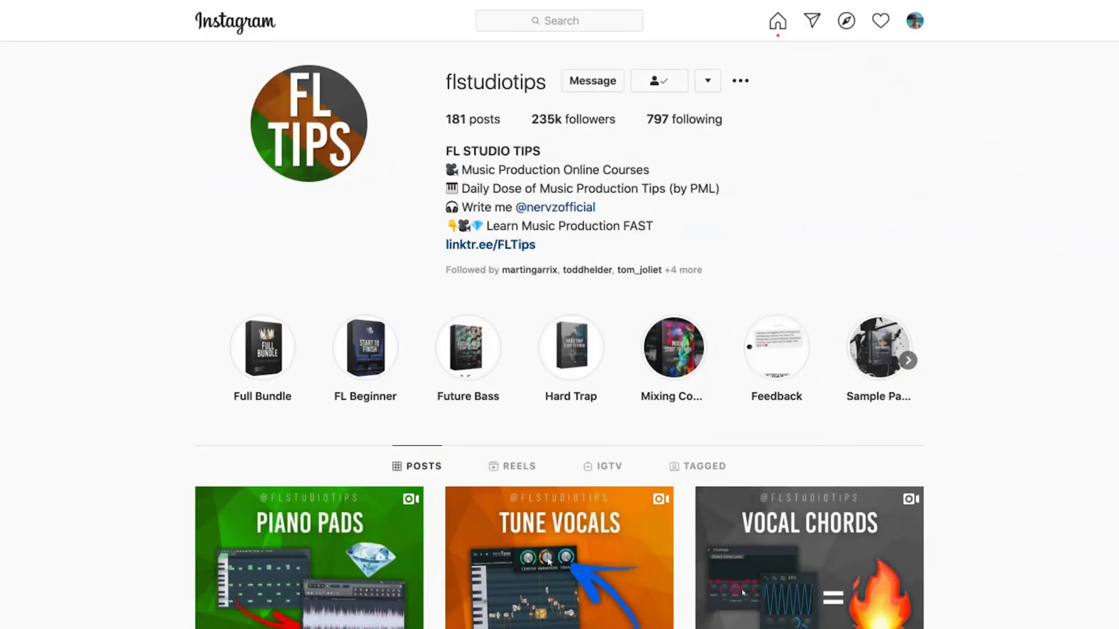
Open the mixer on the Organs track and browse its saved mixer track states
scroll(down, 3)
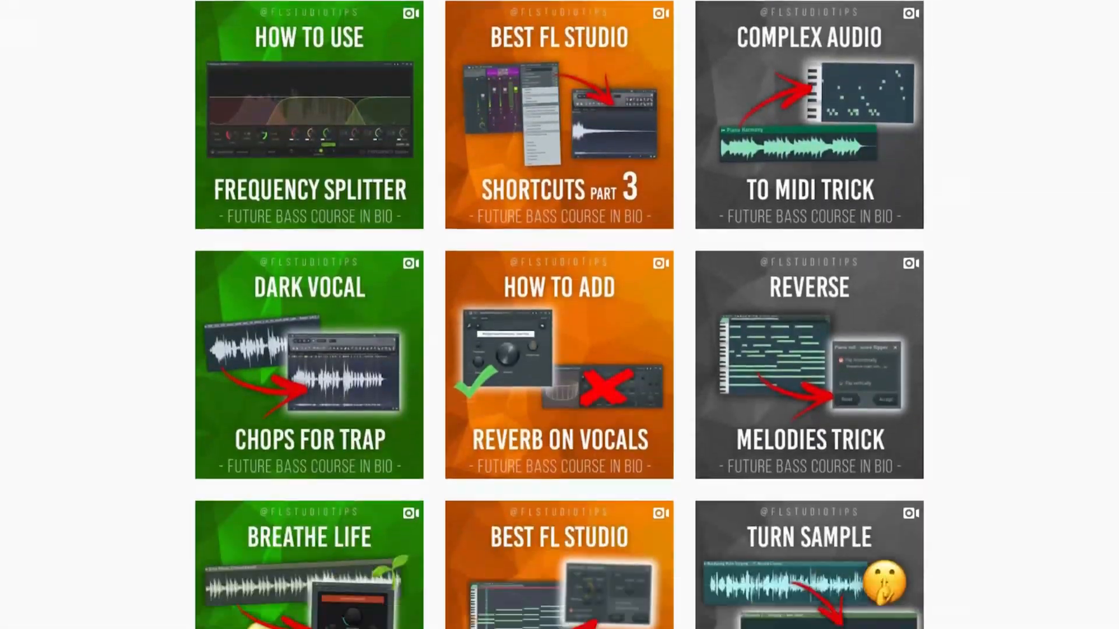
scroll(down, 3)
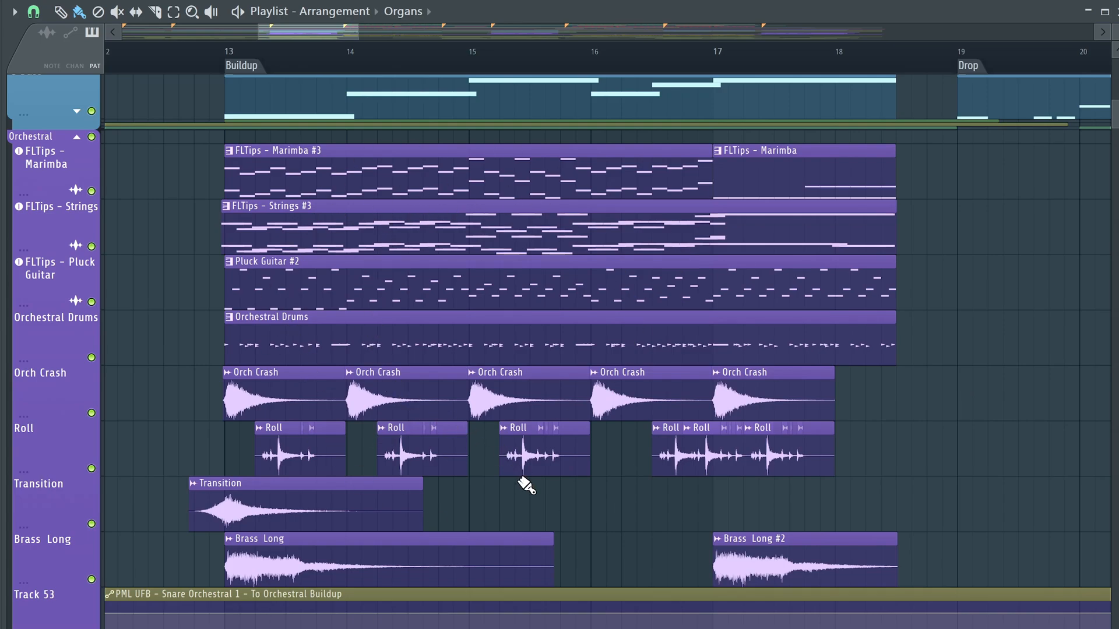
mouse_move(584, 531)
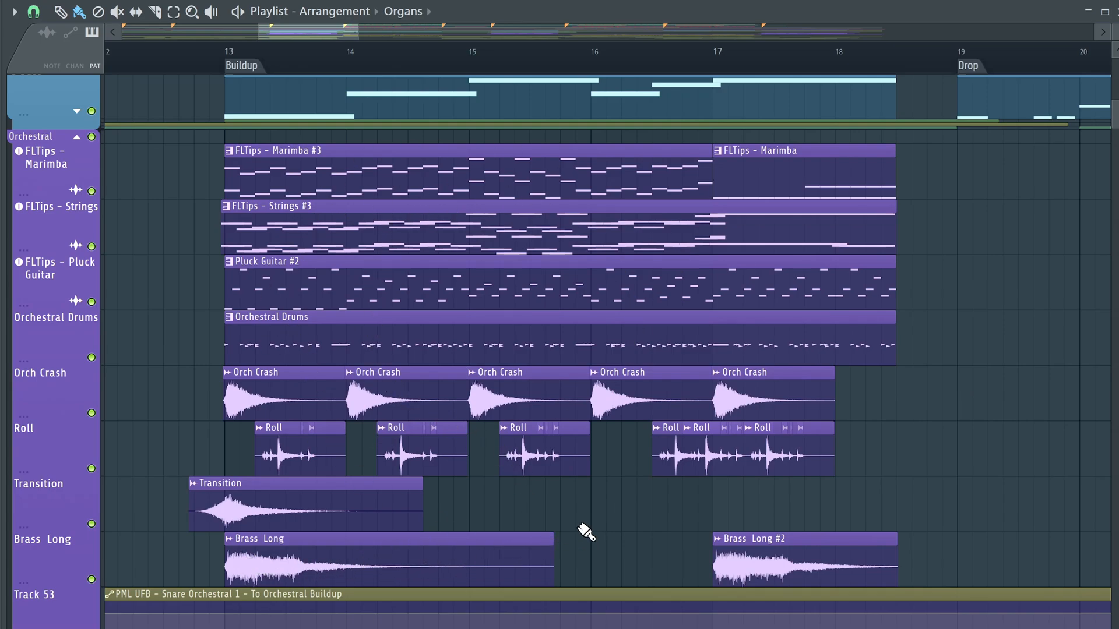
scroll(down, 3)
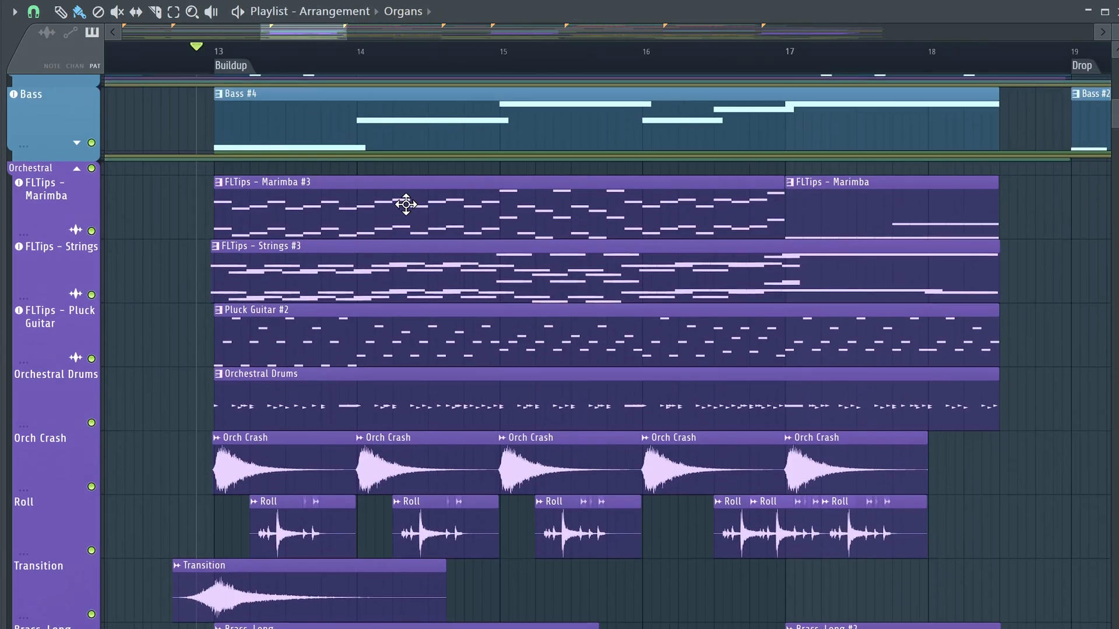
scroll(down, 3)
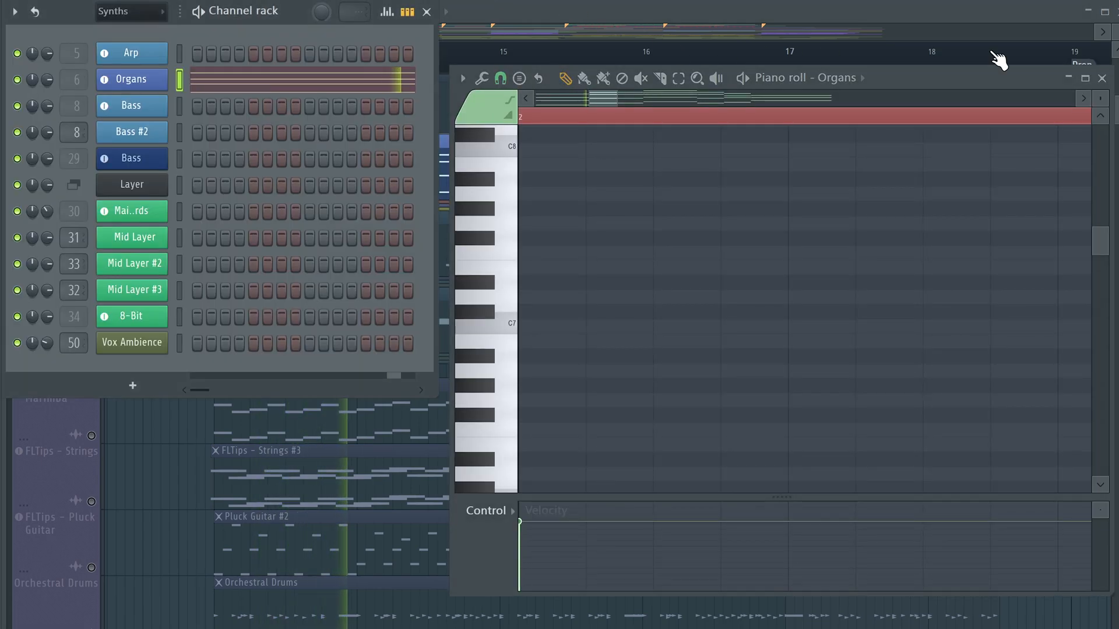
click(131, 79)
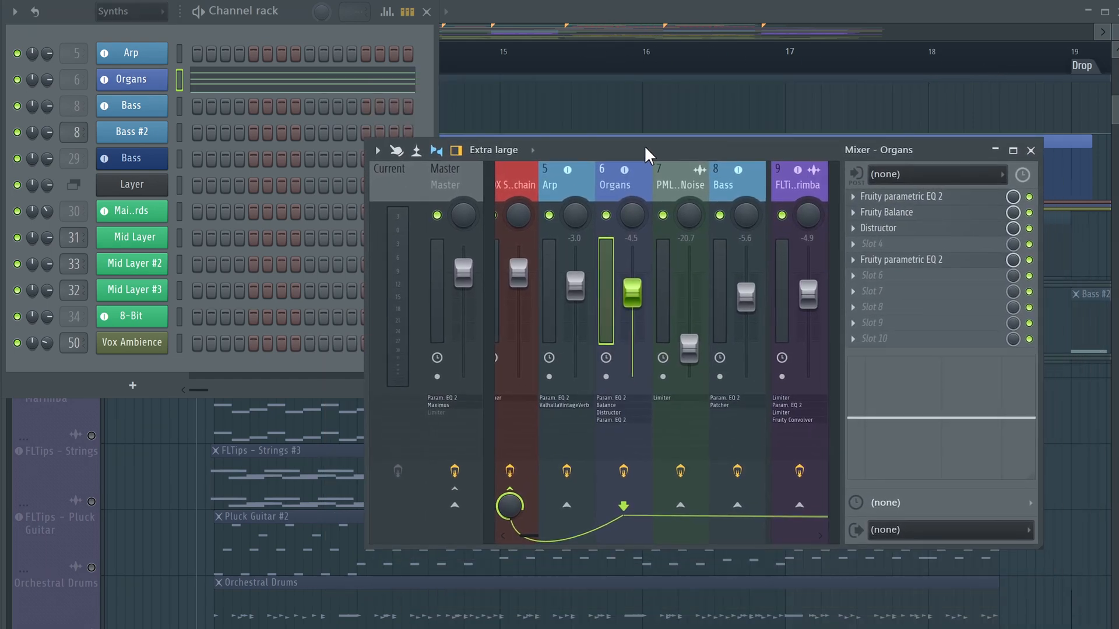
mouse_move(628, 187)
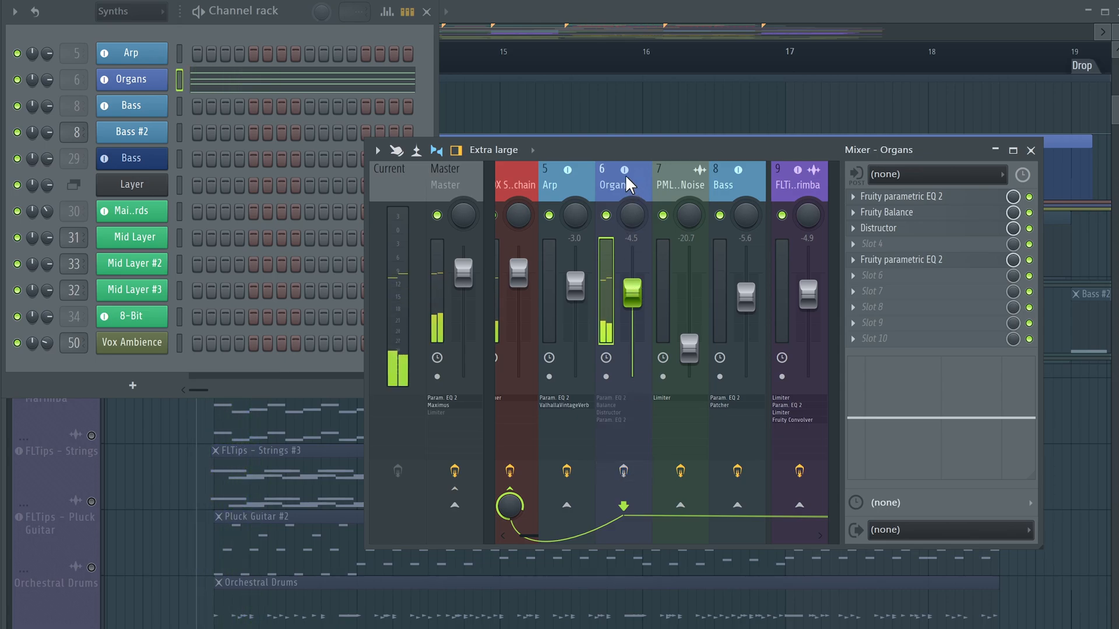
right_click(616, 182)
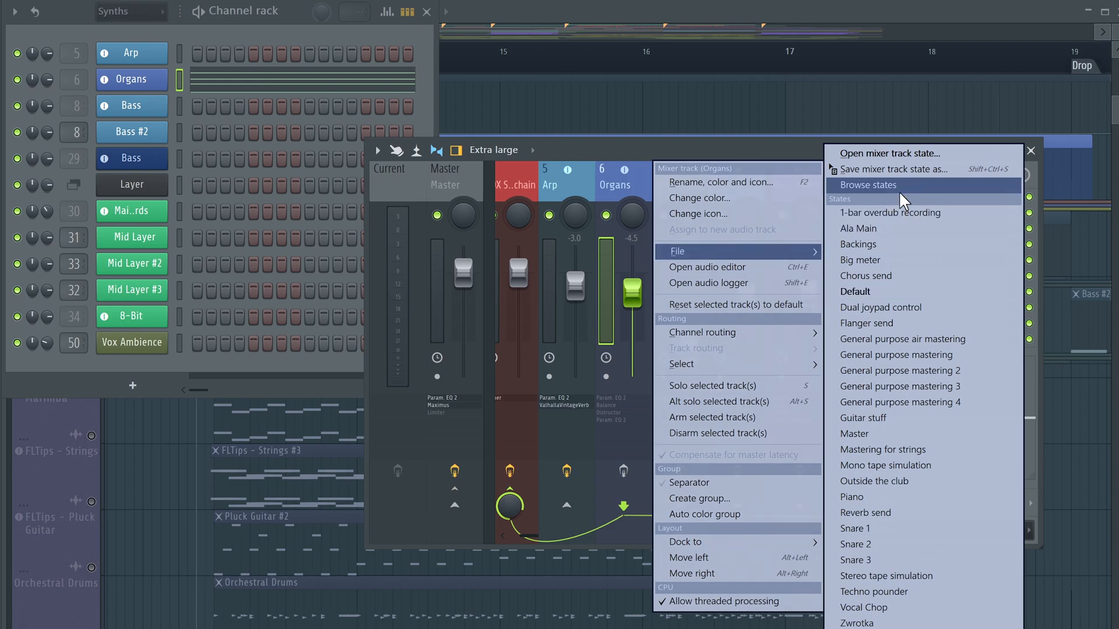
click(868, 185)
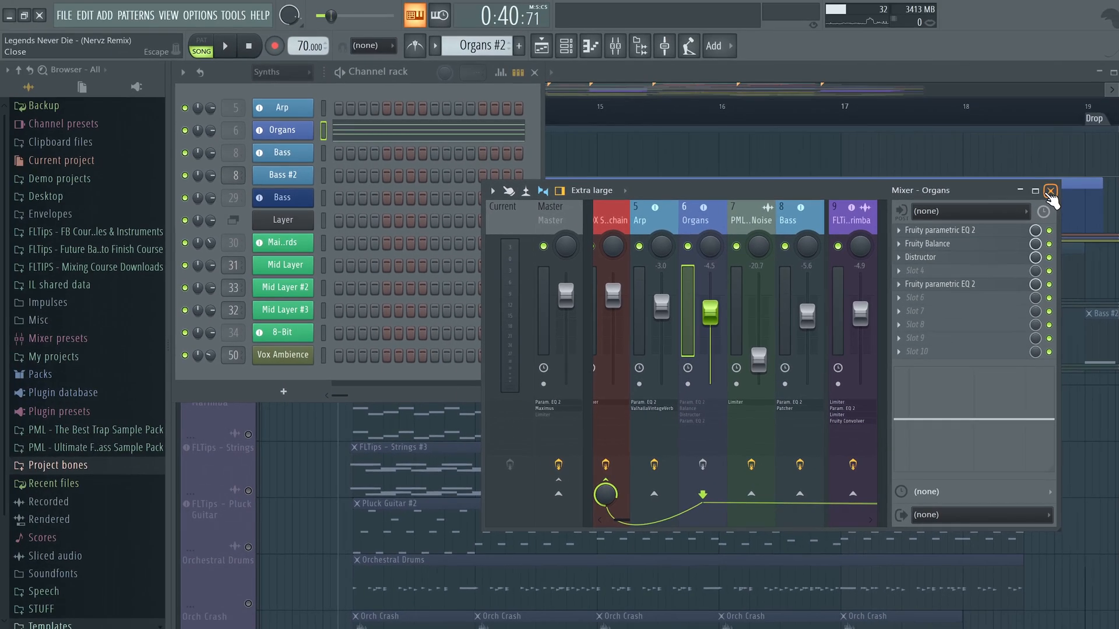
Close the mixer, export the project bones, and start an Empty-template project
click(1049, 191)
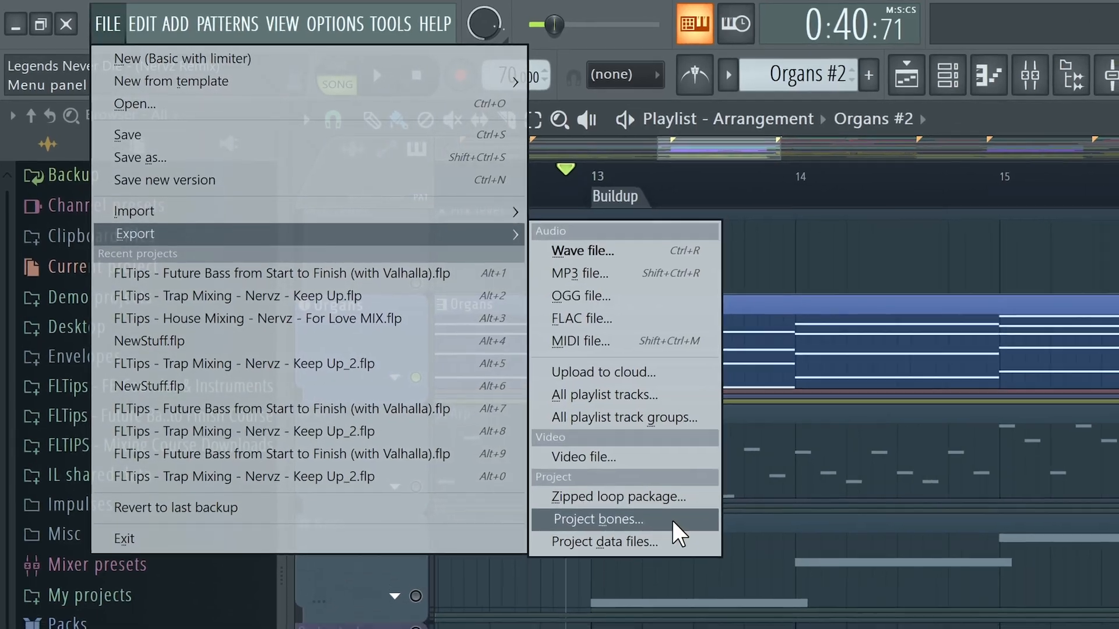
click(605, 519)
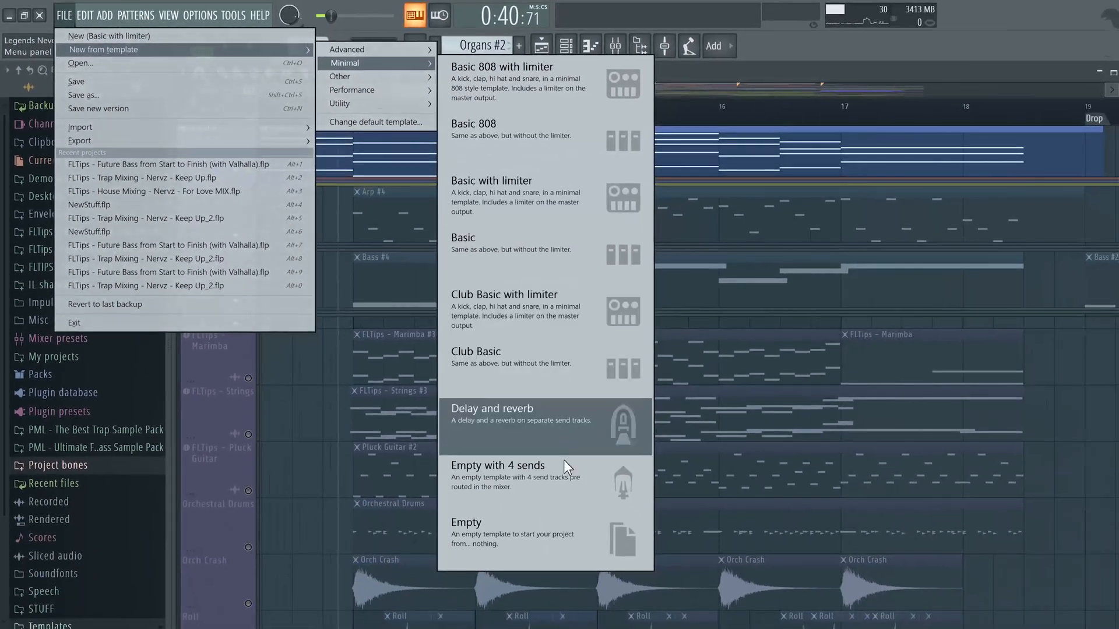
click(465, 522)
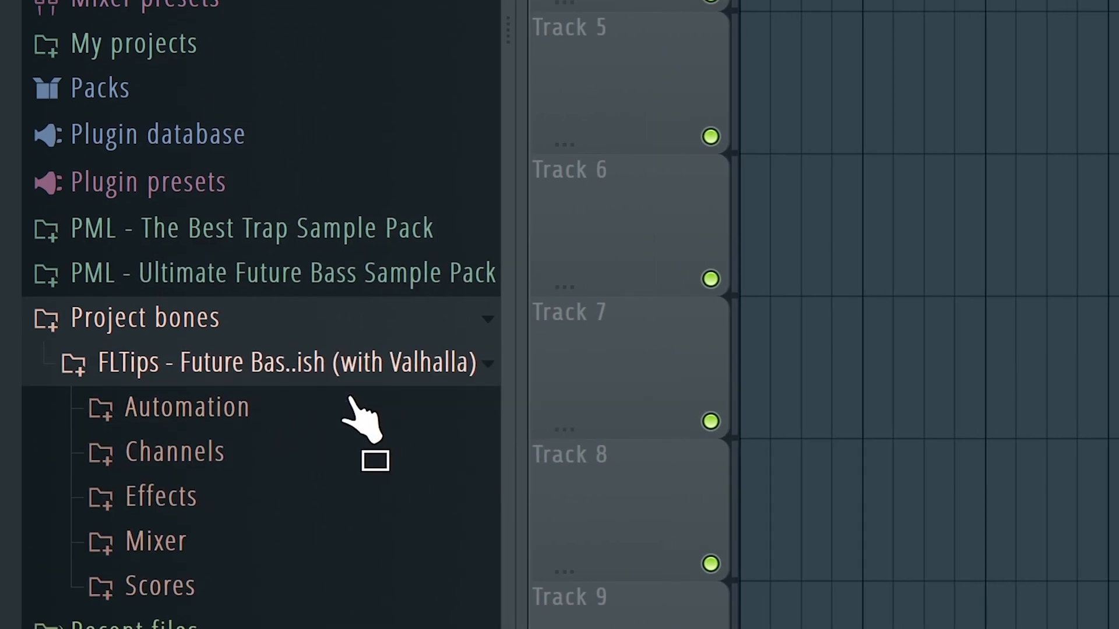
Scroll the browser to the Project bones channel presets
scroll(down, 3)
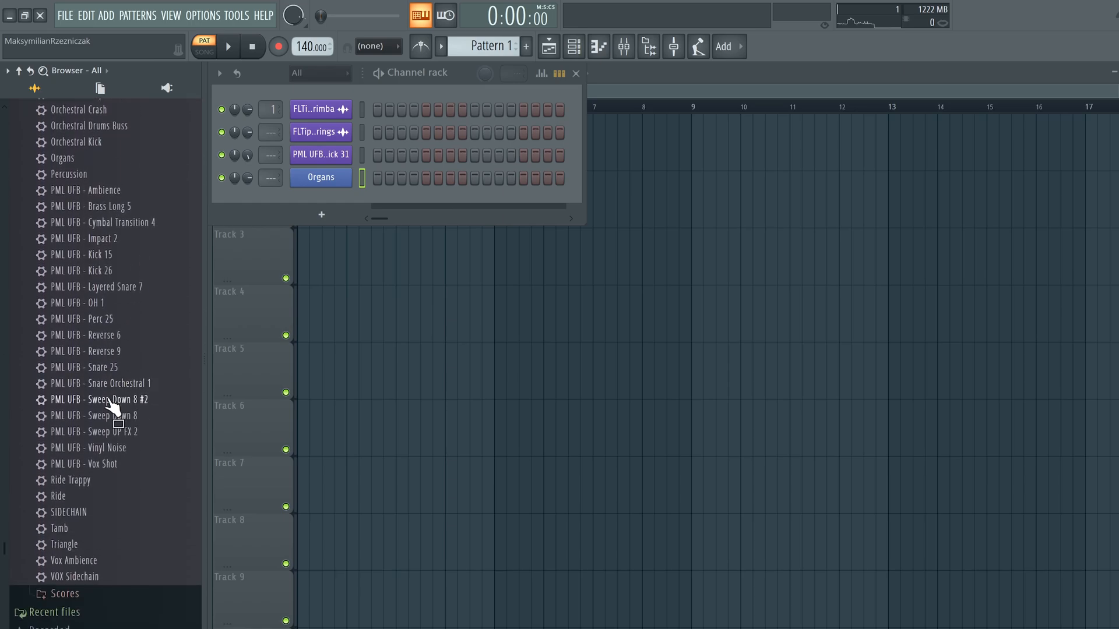
Open the new mixer, load scores onto the channels including Organs, and set tempo to 70
click(622, 47)
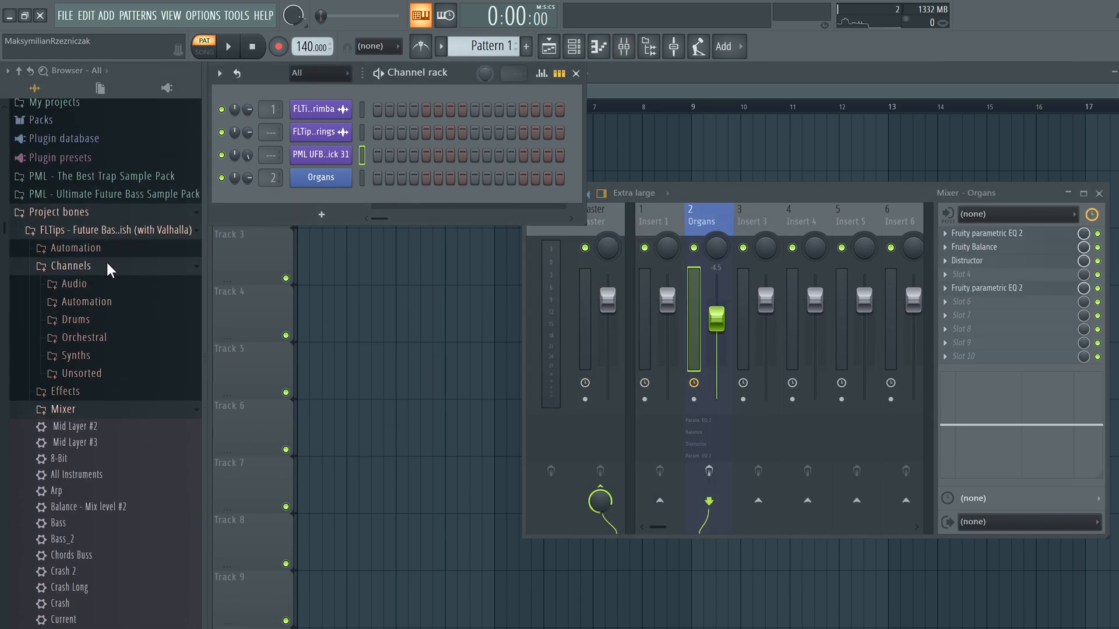
scroll(down, 3)
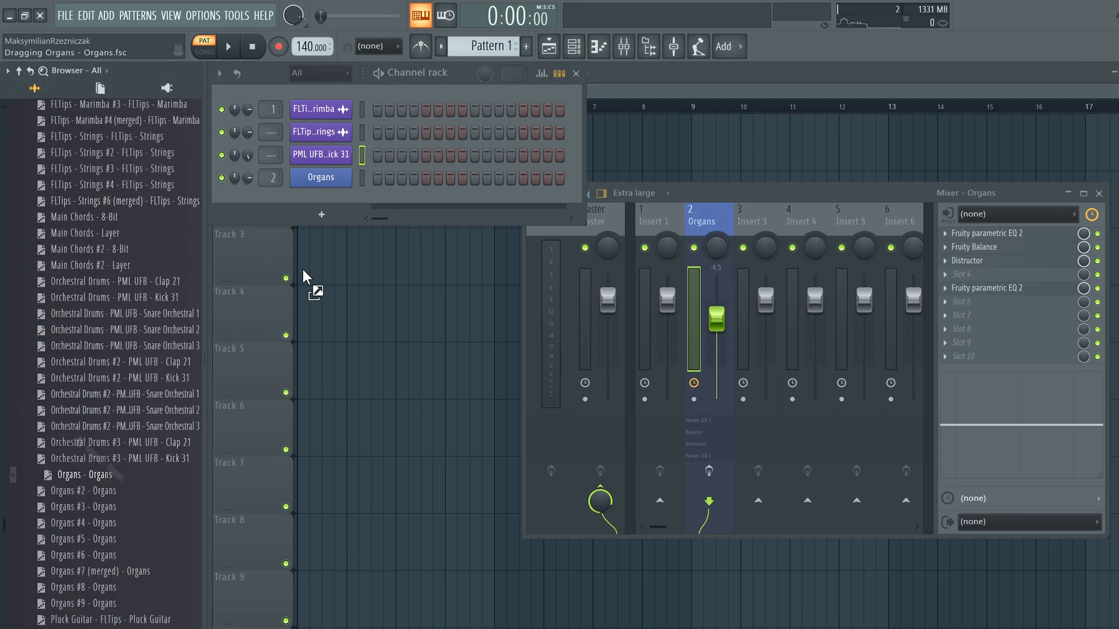
click(228, 46)
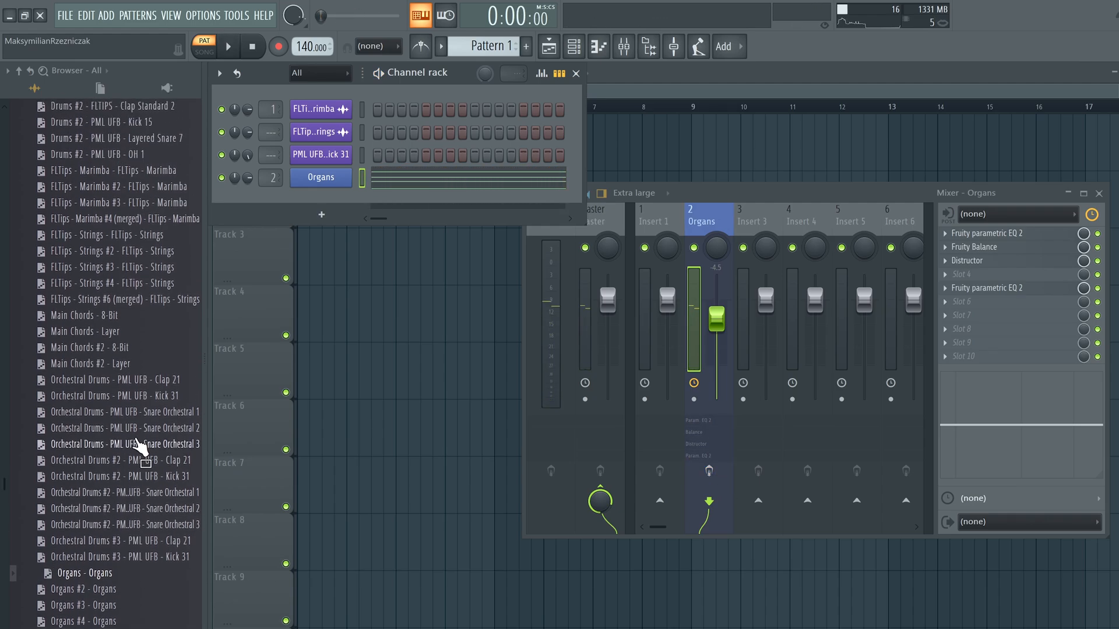
drag(117, 444, 284, 250)
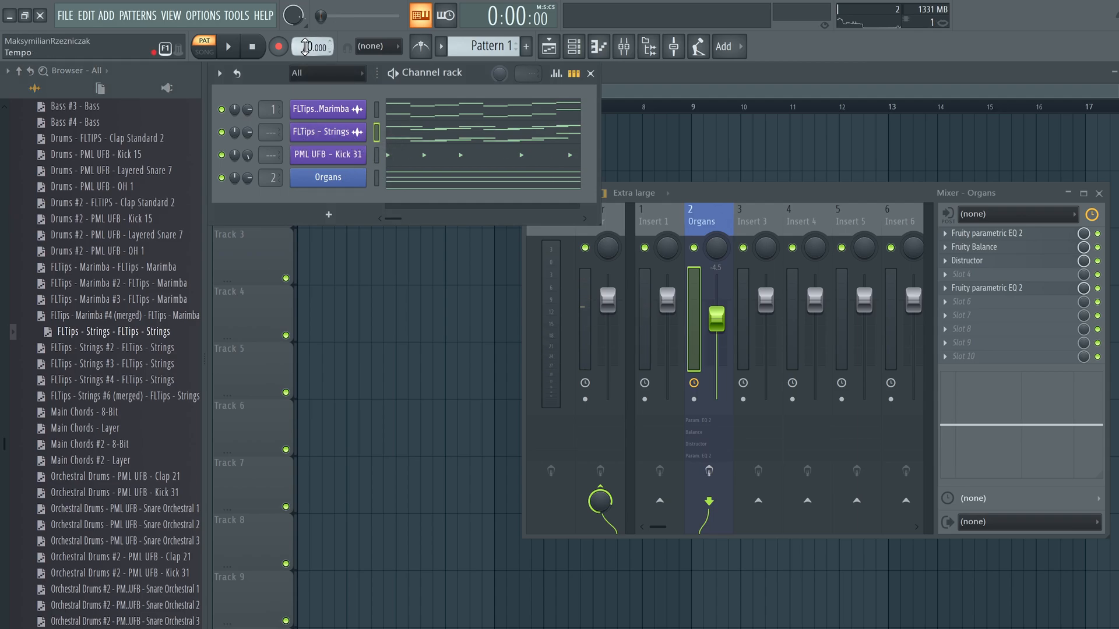
click(228, 45)
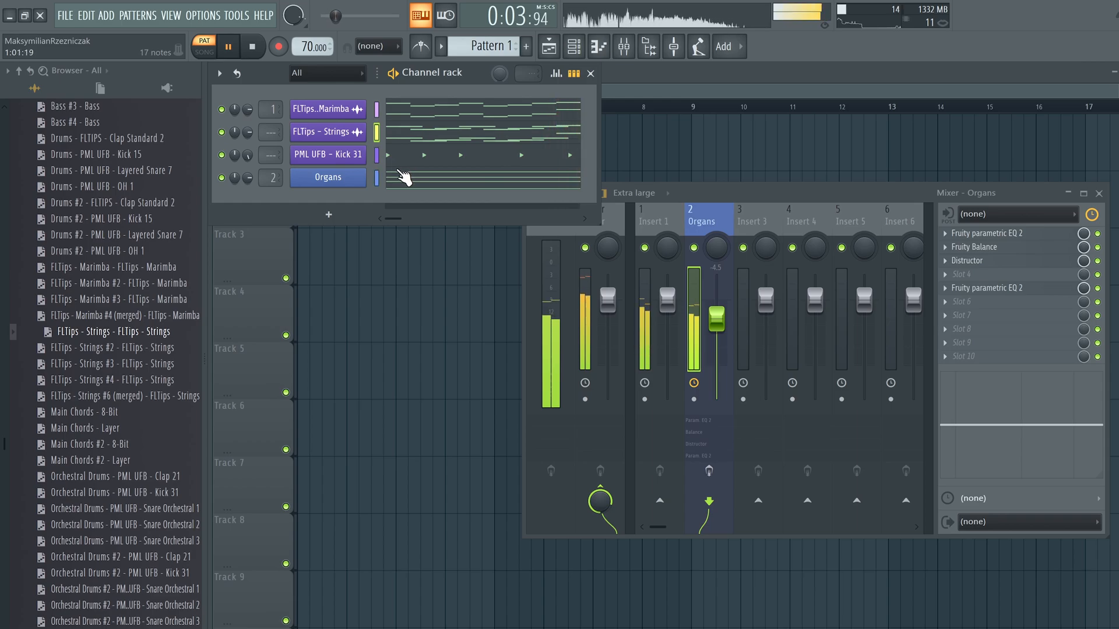
click(250, 47)
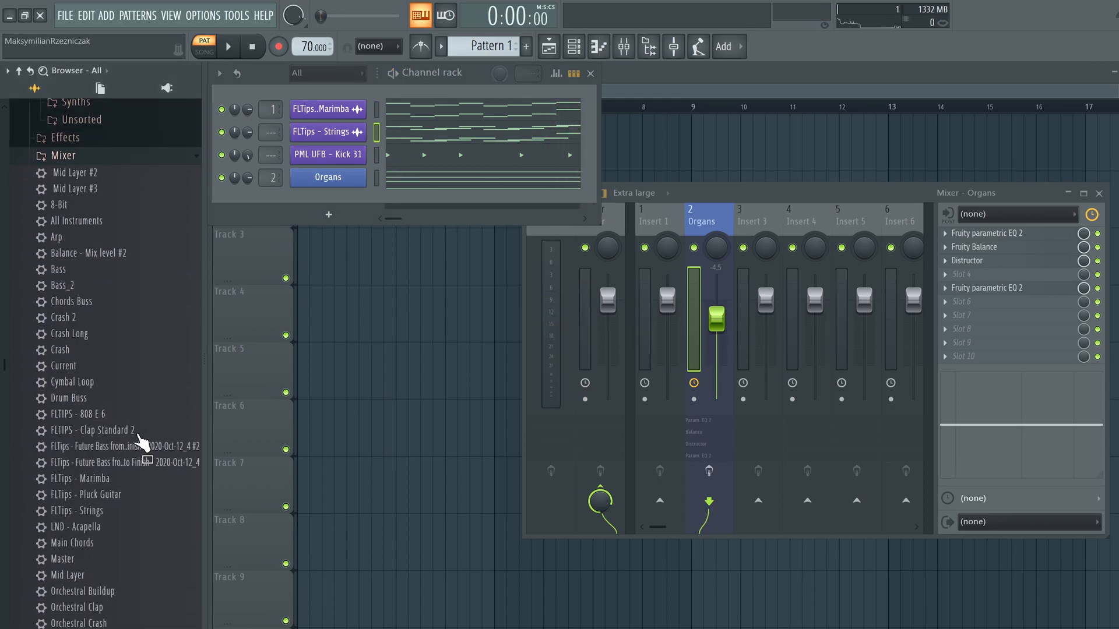
Load the Marimba mixer state onto mixer track 3 and assign a channel to it
click(762, 217)
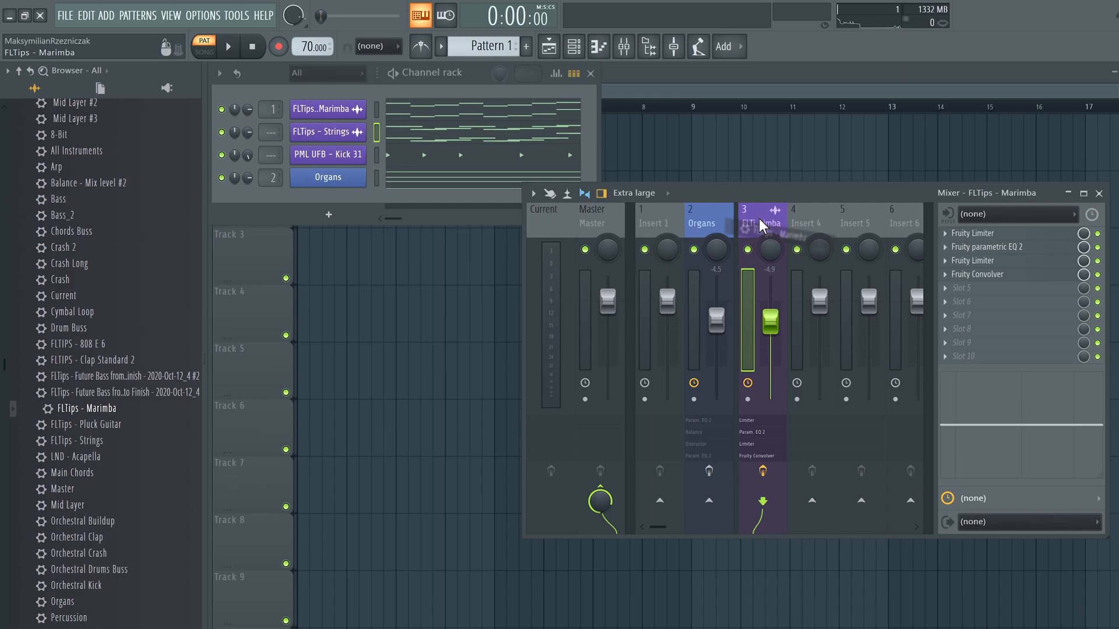
drag(76, 441, 828, 236)
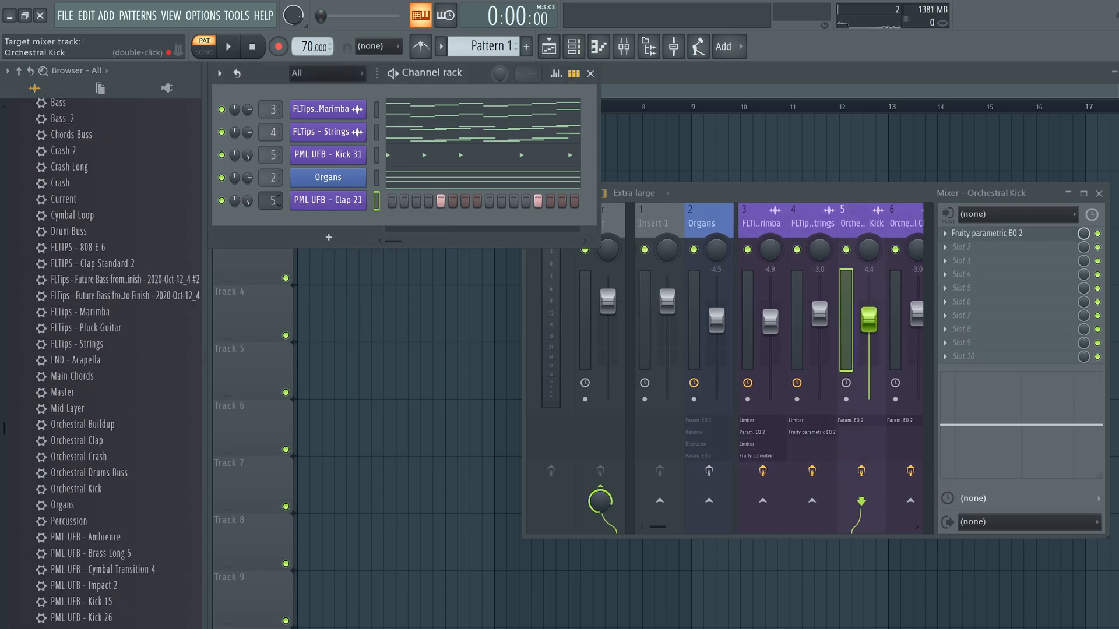
click(227, 46)
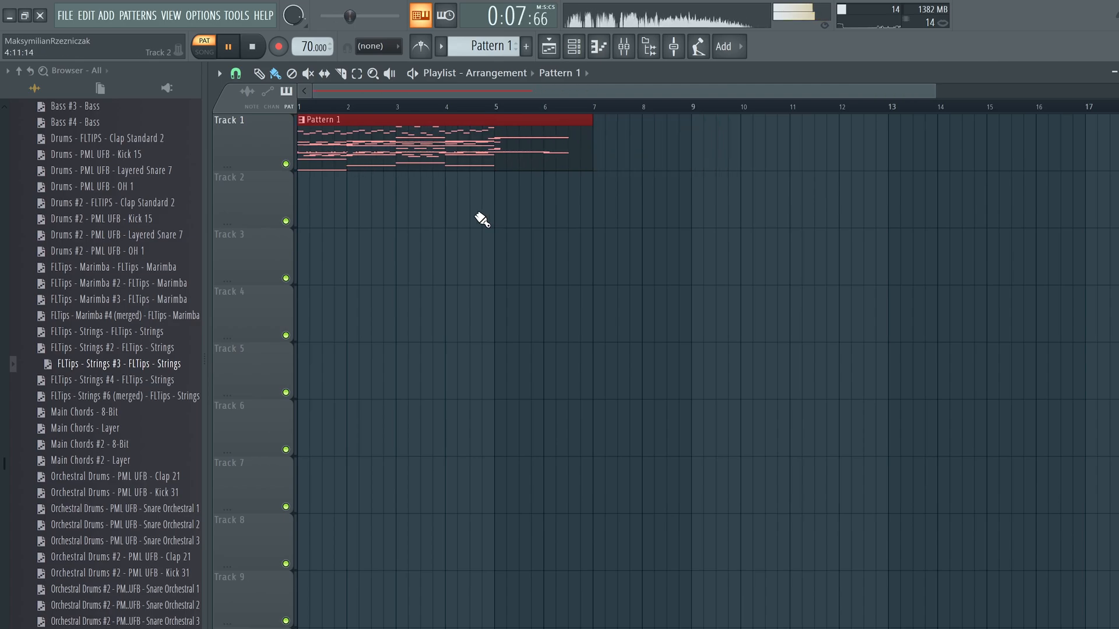
Stop playback and expand the Project bones mixer states folders in the browser
click(573, 46)
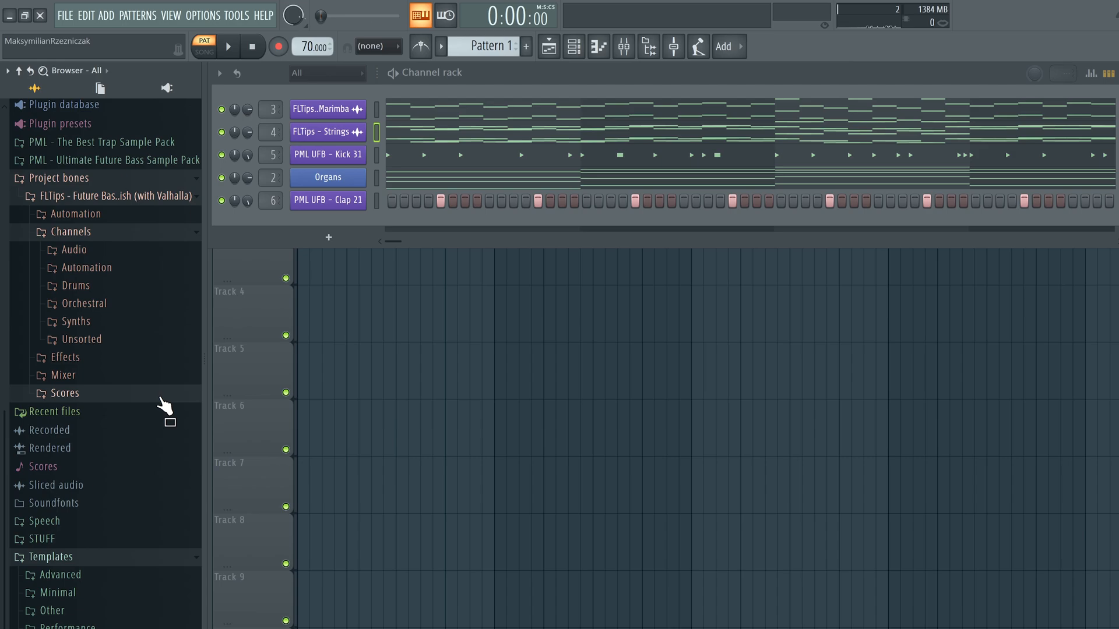
click(63, 374)
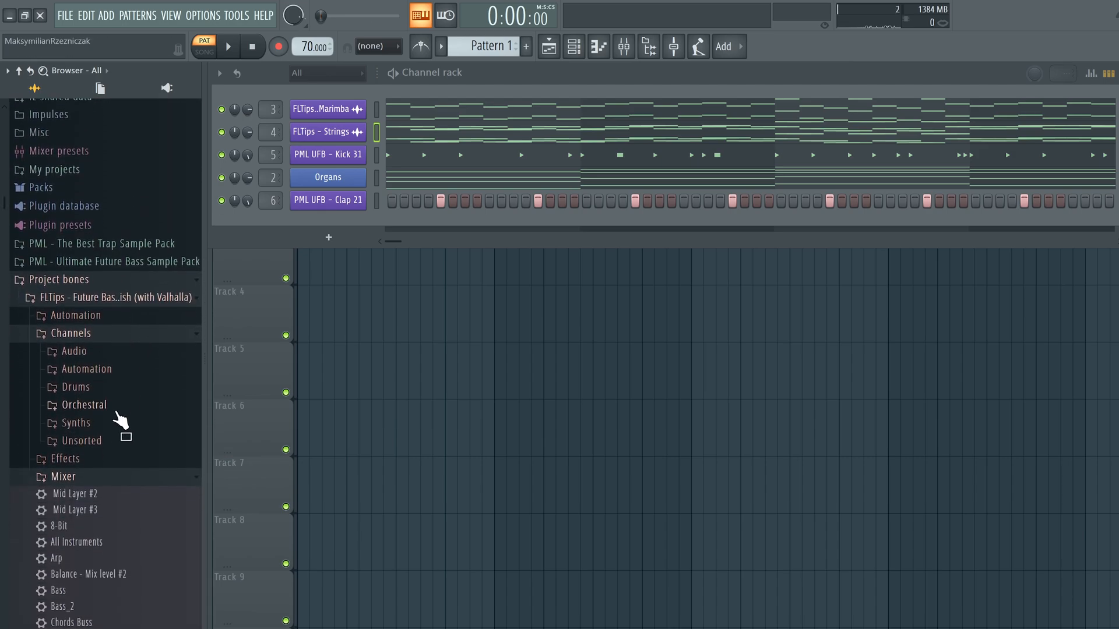
click(83, 404)
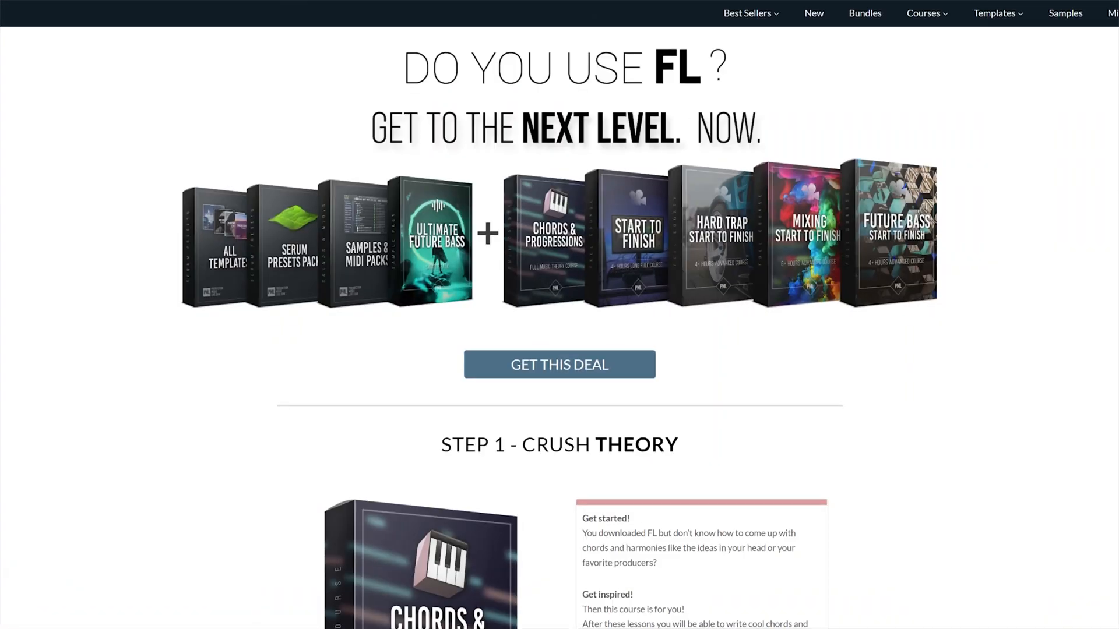
scroll(down, 3)
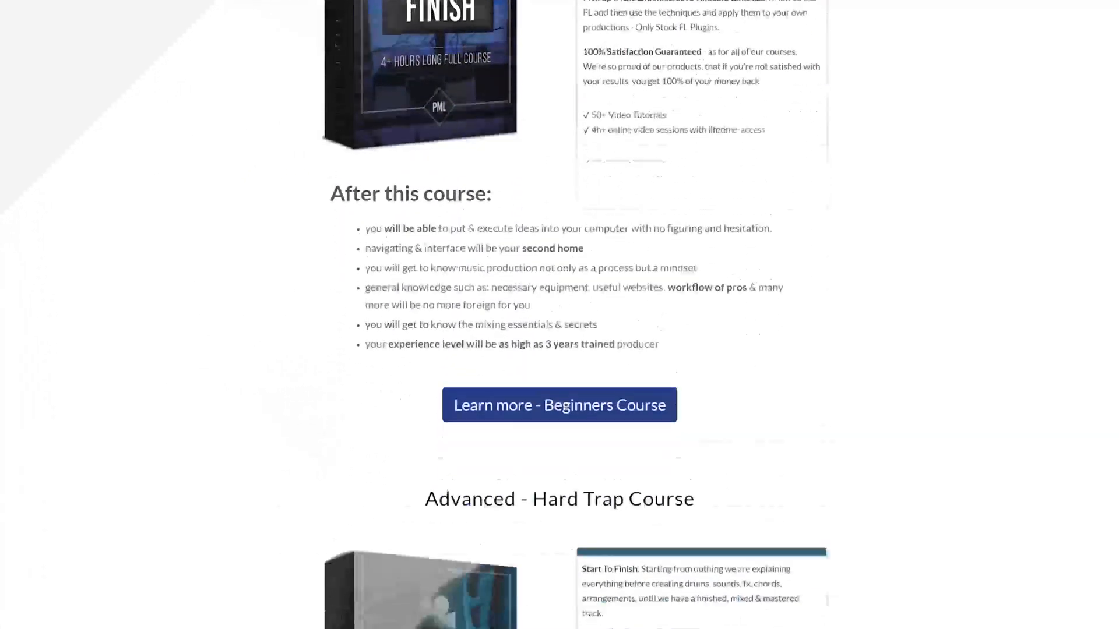